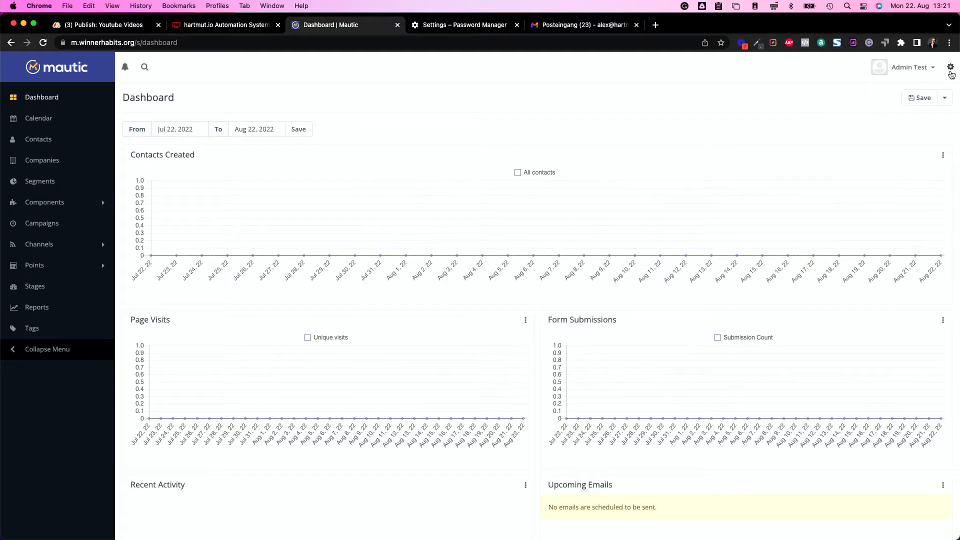
- Open Mautic's Configuration page from the Settings panel
{"action": "left_click", "coordinate": [951, 66]}
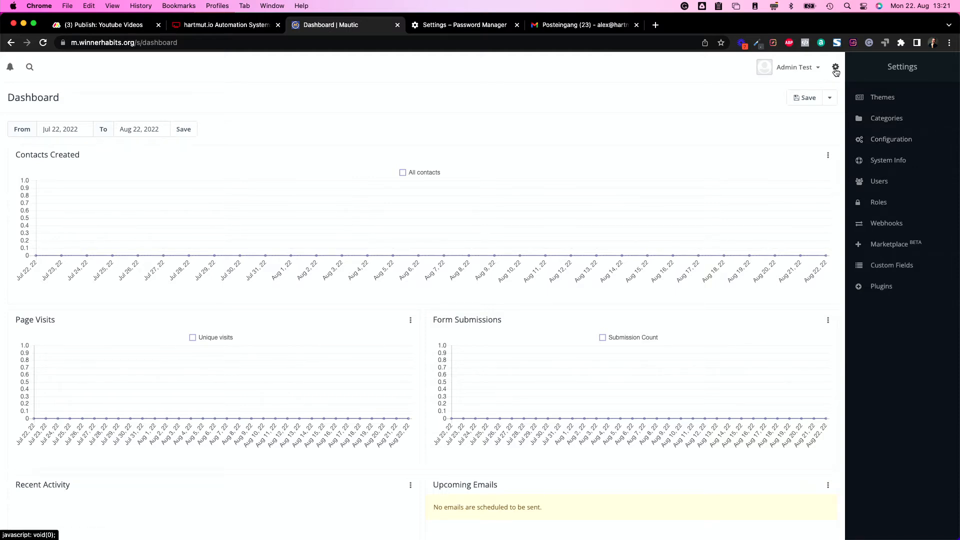
{"action": "mouse_move", "coordinate": [888, 160]}
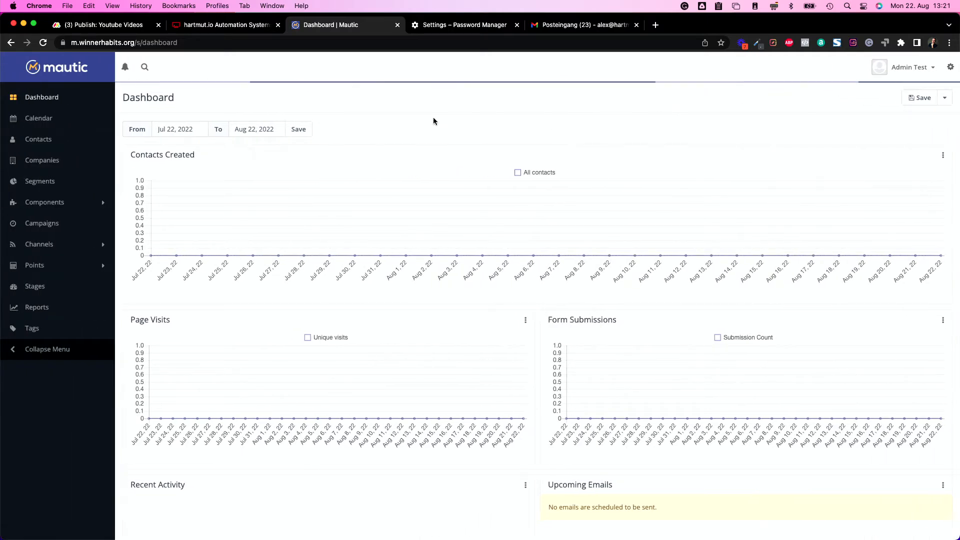
{"action": "left_click", "coordinate": [950, 67]}
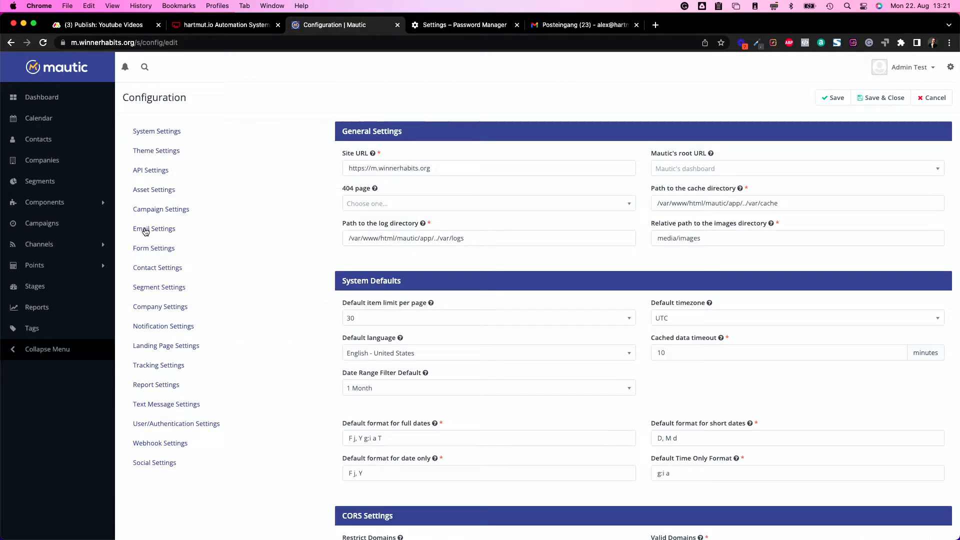
- In Email Settings, enter the From address (t@w….org) and the SMTP host
{"action": "left_click", "coordinate": [154, 228]}
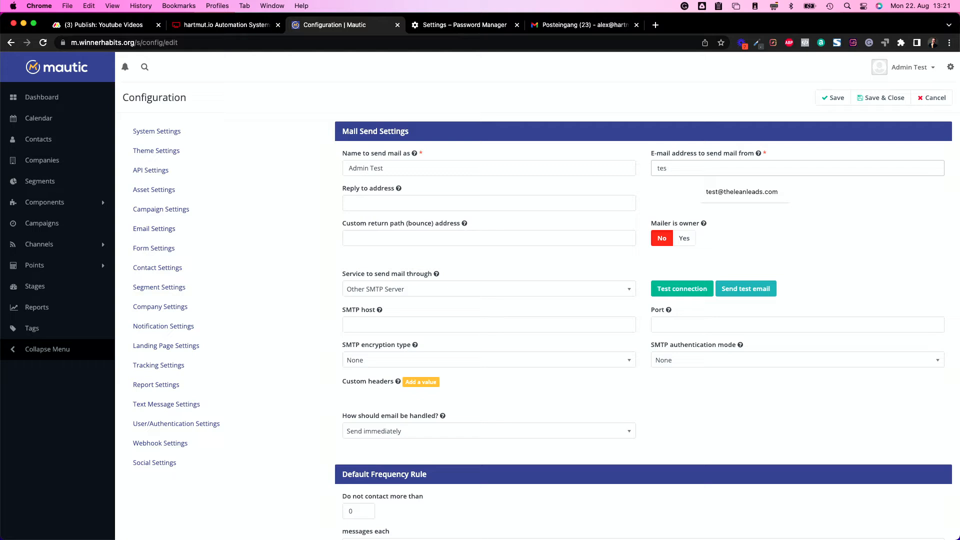
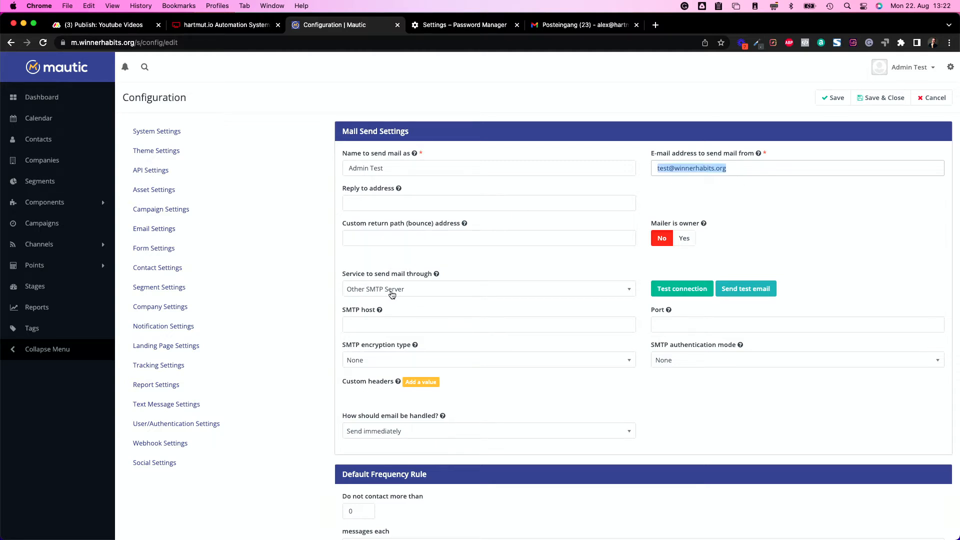
{"action": "mouse_move", "coordinate": [369, 301]}
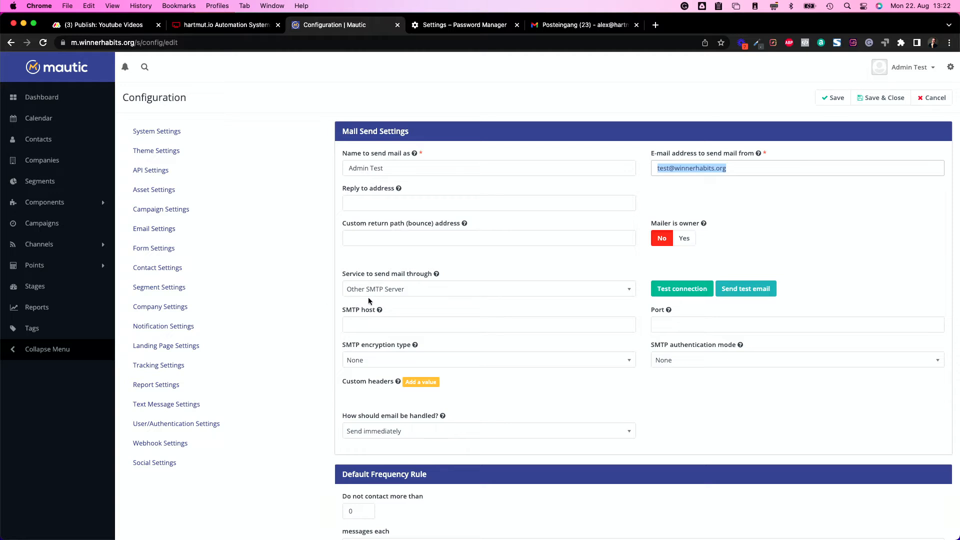
{"action": "type", "text": "server.hartmut.io"}
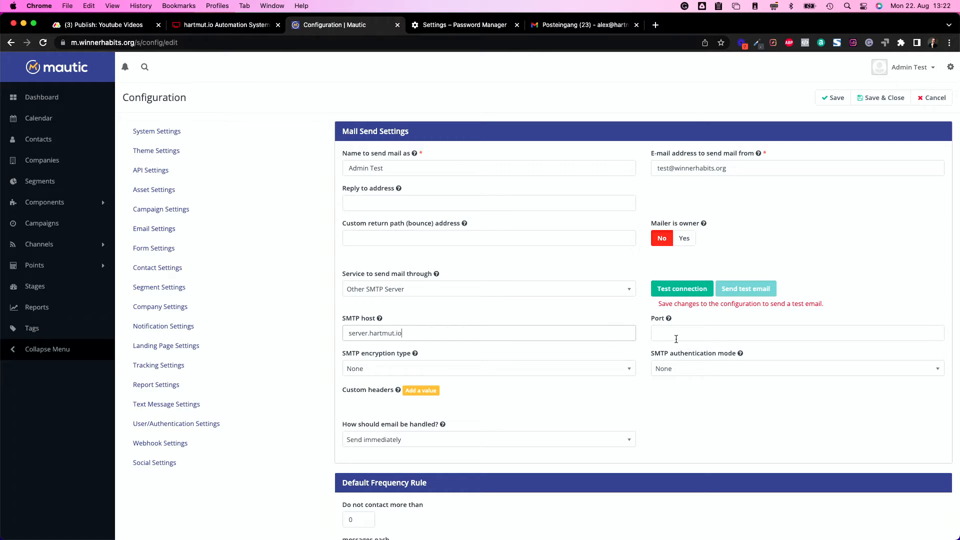
- Set SMTP port 587, TLS encryption, Login authentication, and enter username and password
{"action": "type", "text": "587"}
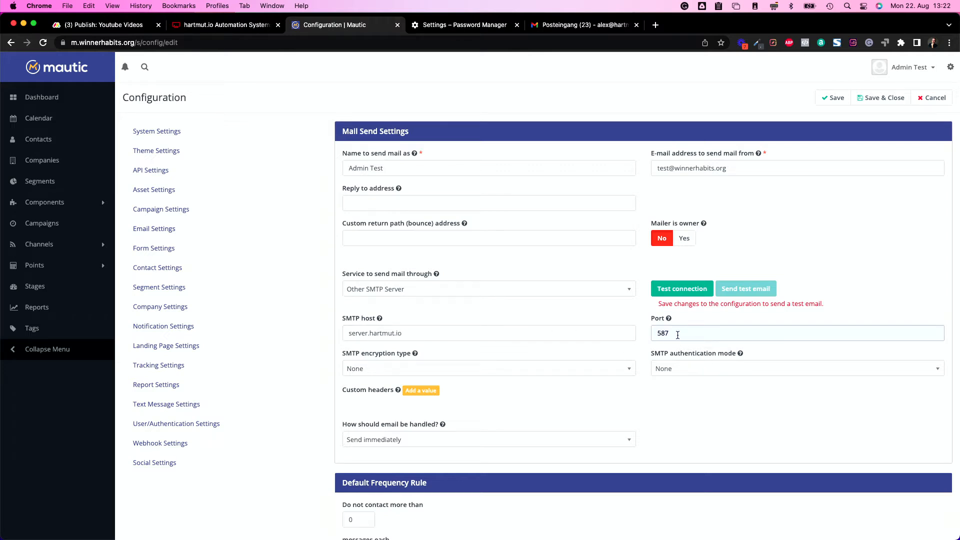
{"action": "left_click", "coordinate": [488, 369]}
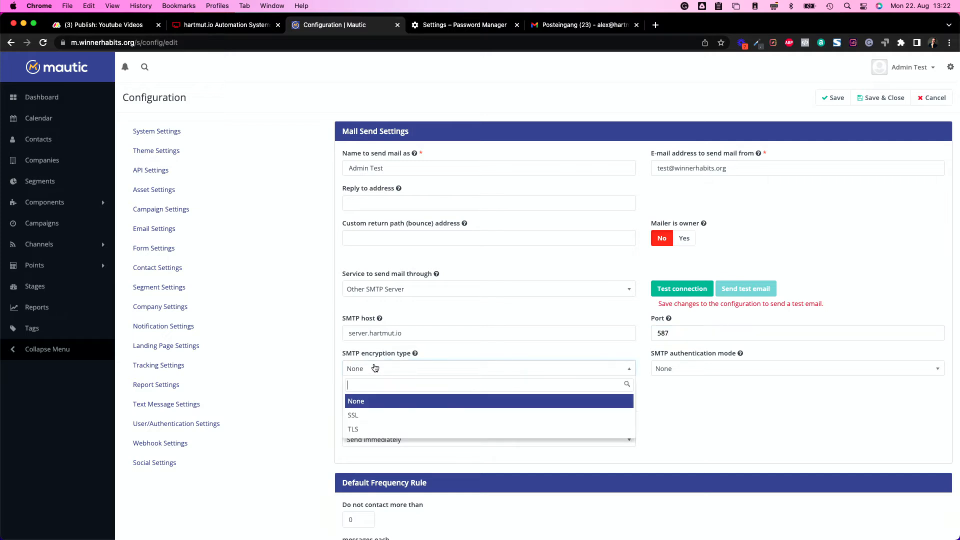
{"action": "left_click", "coordinate": [353, 429]}
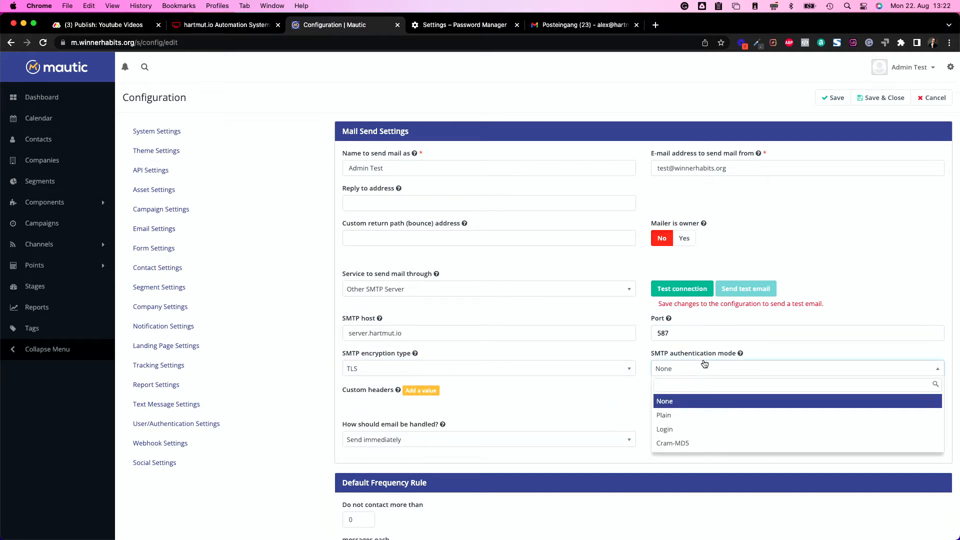
{"action": "left_click", "coordinate": [664, 428]}
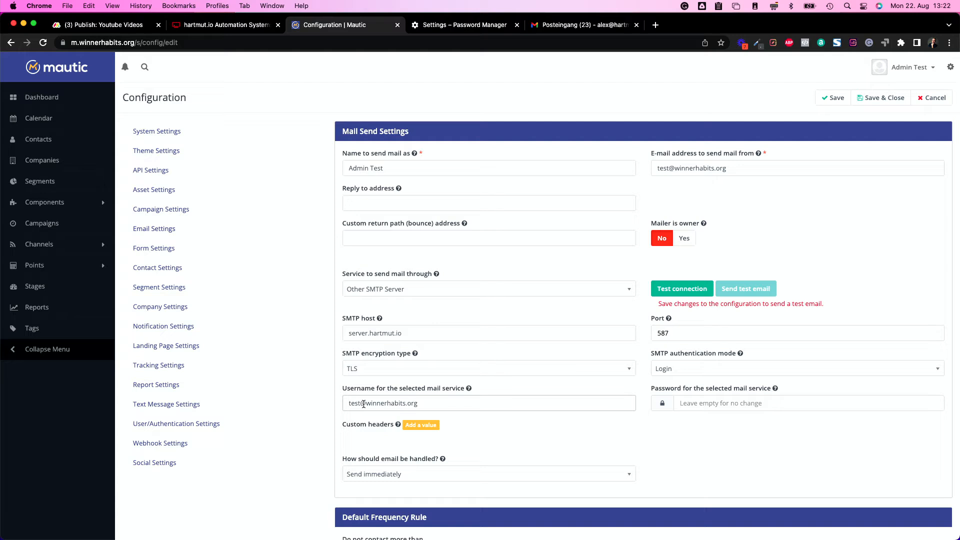
{"action": "left_click", "coordinate": [796, 403]}
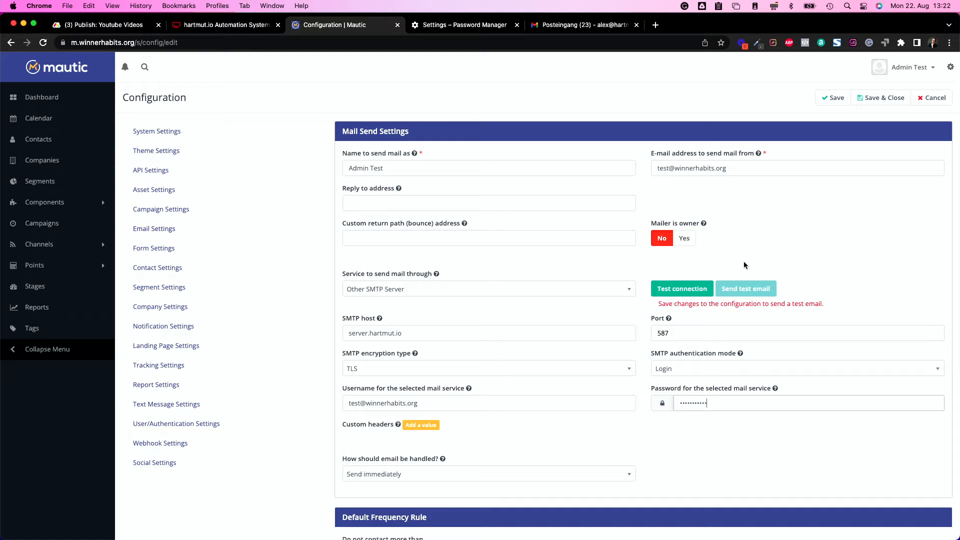
- Test the SMTP connection successfully and save the mail configuration
{"action": "left_click", "coordinate": [681, 289]}
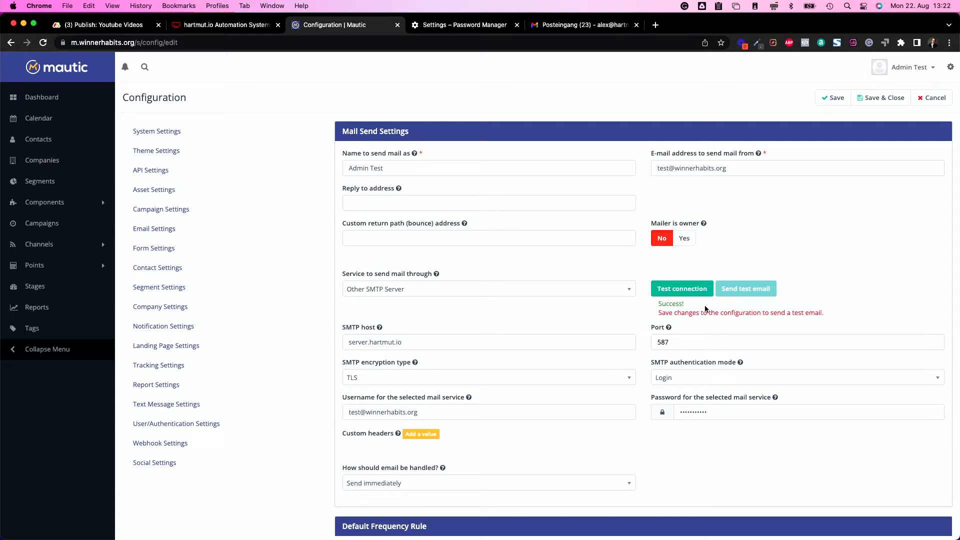
{"action": "mouse_move", "coordinate": [825, 143]}
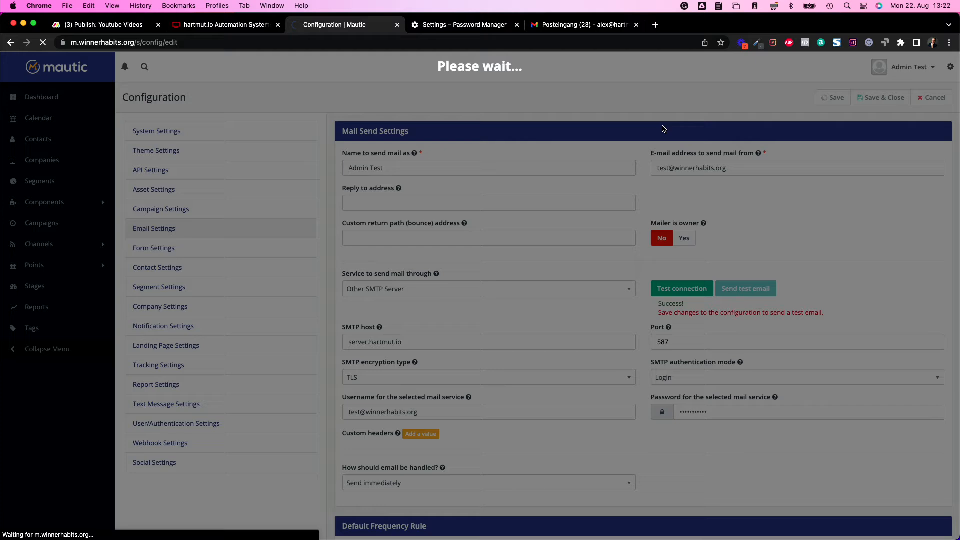
{"action": "left_click", "coordinate": [832, 97]}
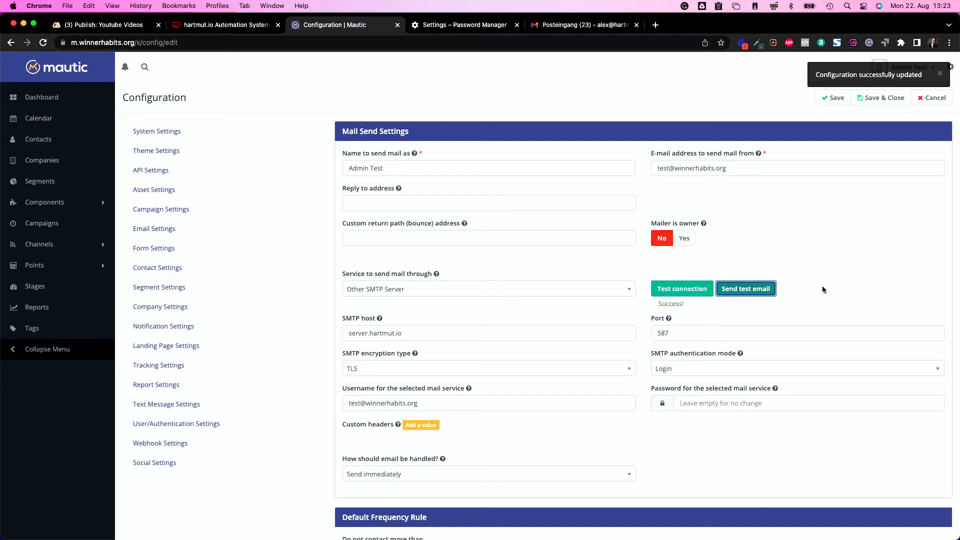
{"action": "left_click", "coordinate": [908, 68]}
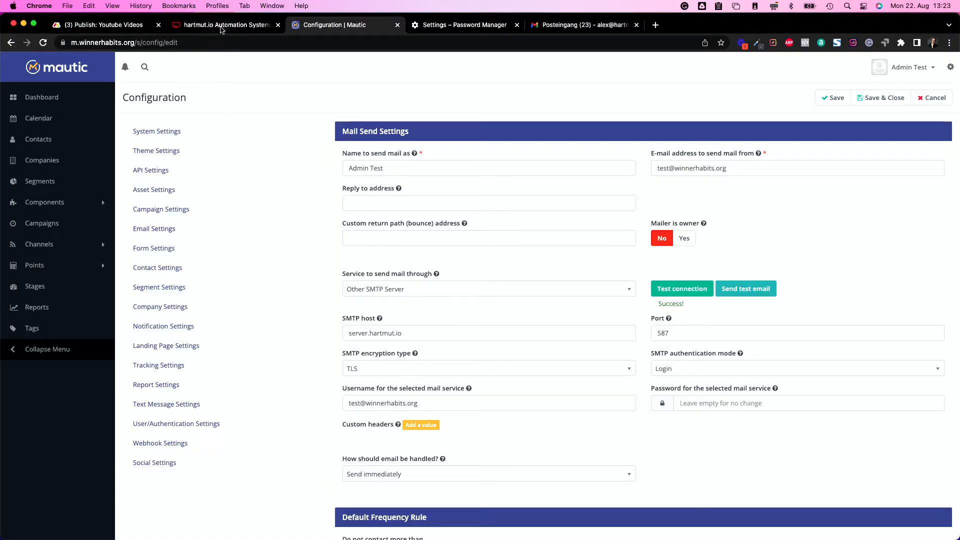
{"action": "mouse_move", "coordinate": [111, 90]}
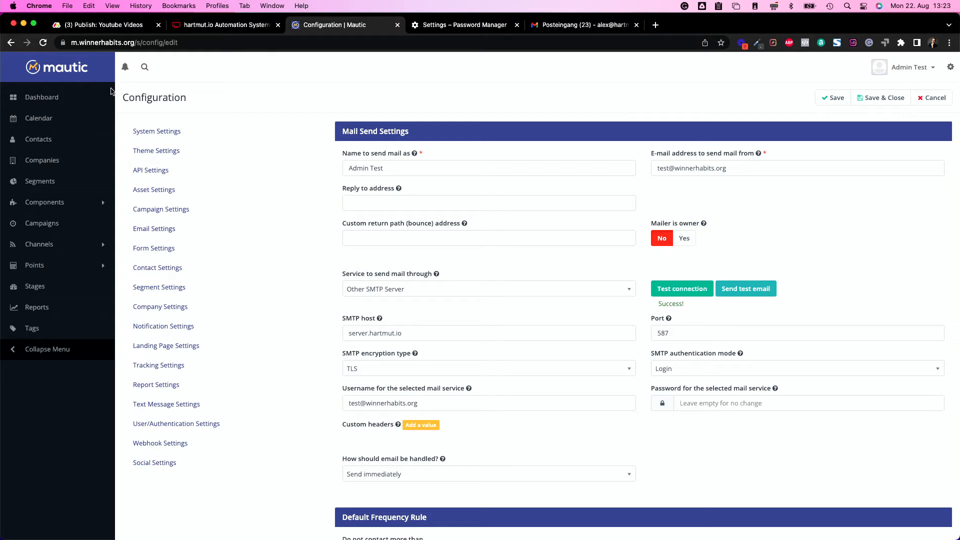
{"action": "left_click", "coordinate": [38, 139]}
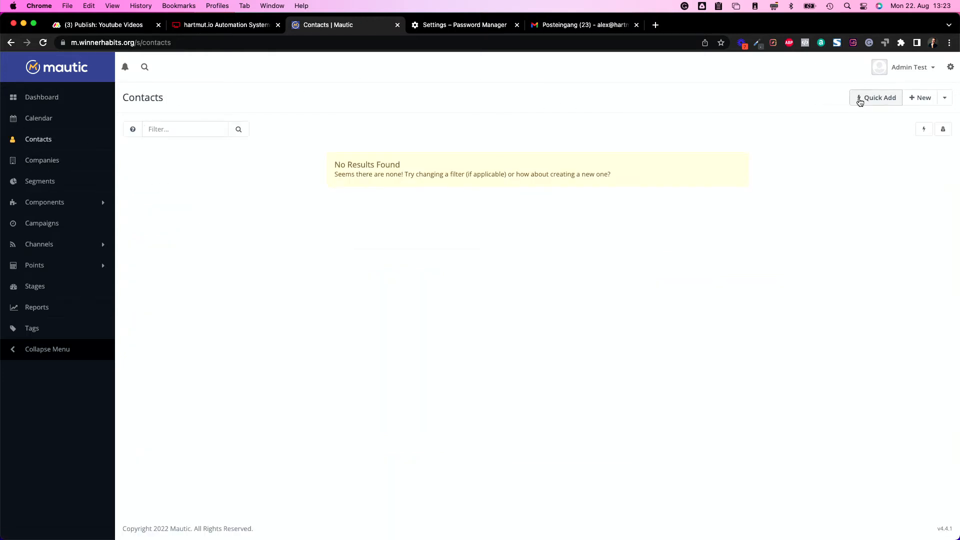
{"action": "left_click", "coordinate": [879, 98]}
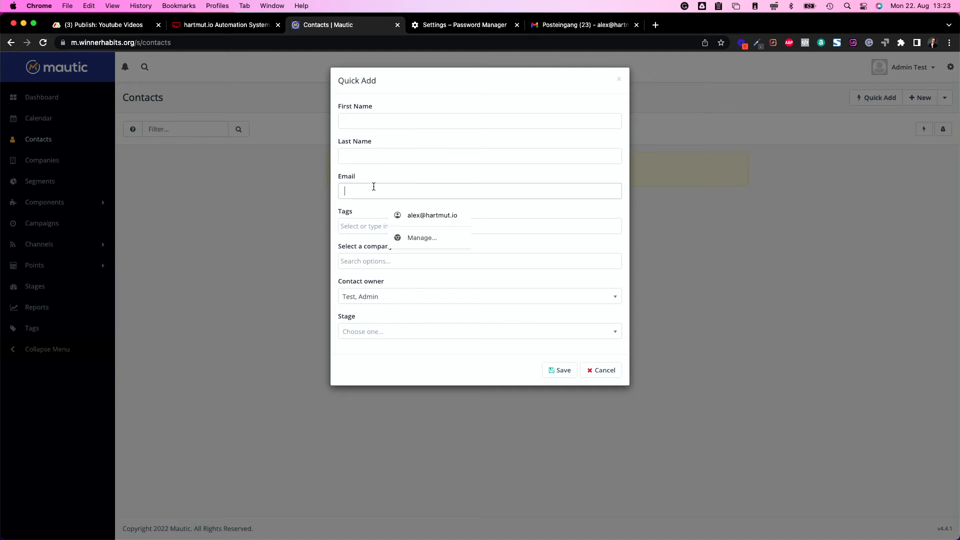
{"action": "left_click", "coordinate": [432, 215]}
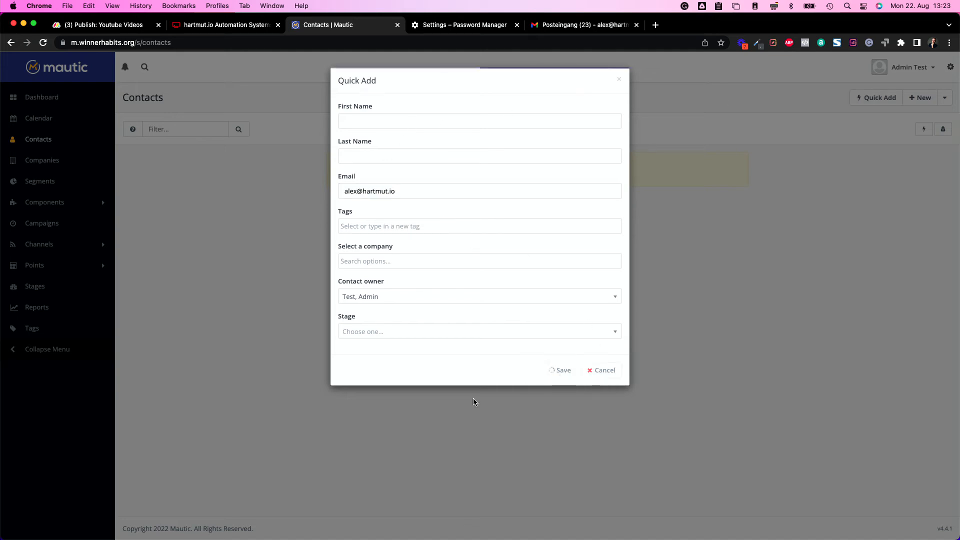
{"action": "left_click", "coordinate": [562, 370]}
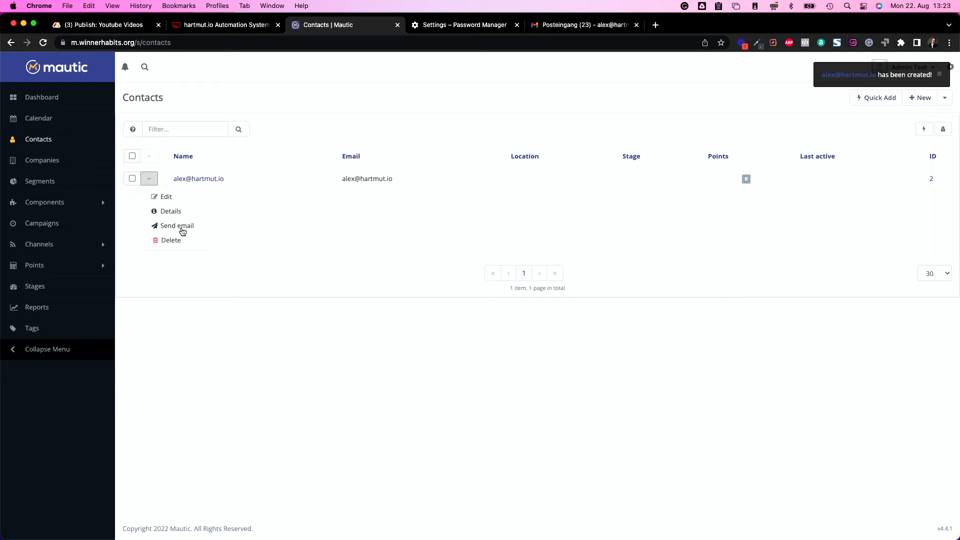
{"action": "left_click", "coordinate": [177, 226]}
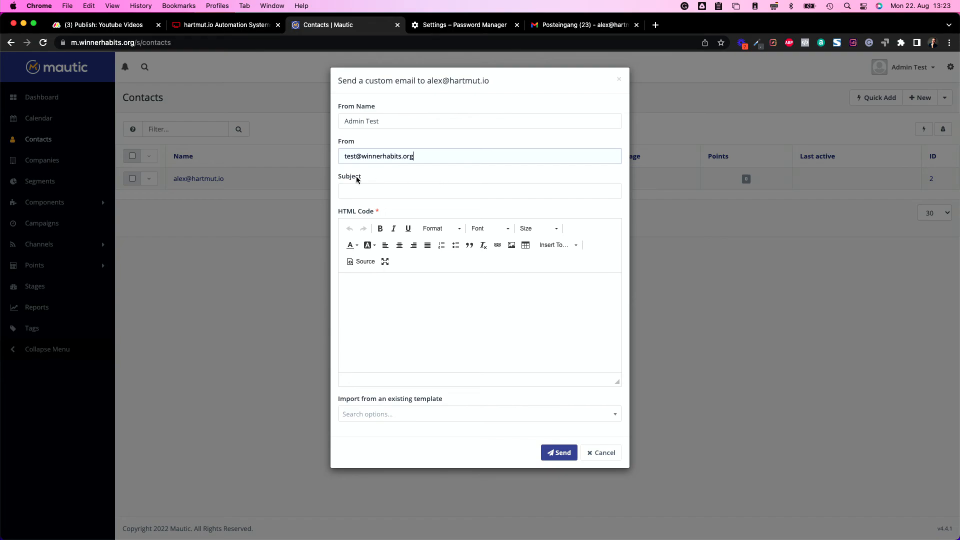
{"action": "type", "text": "teest"}
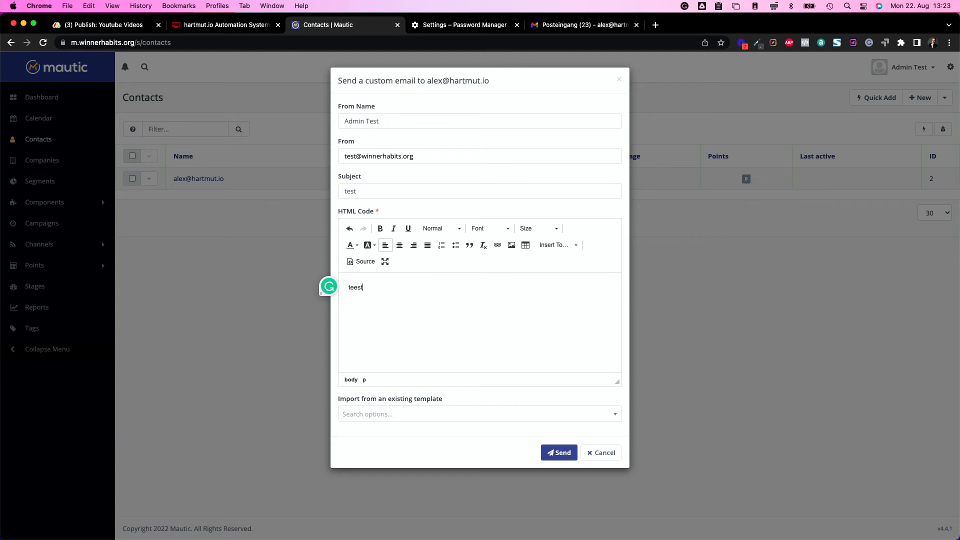
{"action": "left_click", "coordinate": [558, 453]}
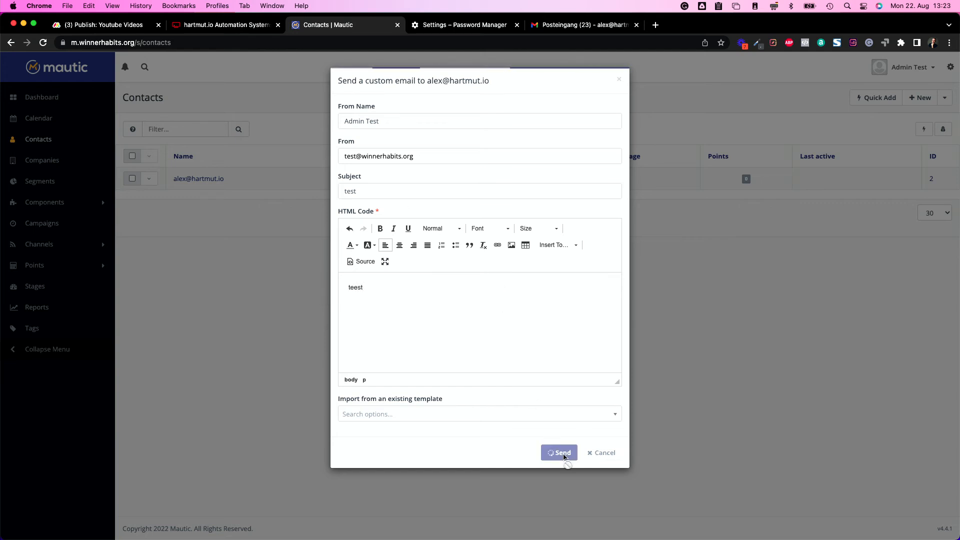
{"action": "left_click", "coordinate": [558, 453]}
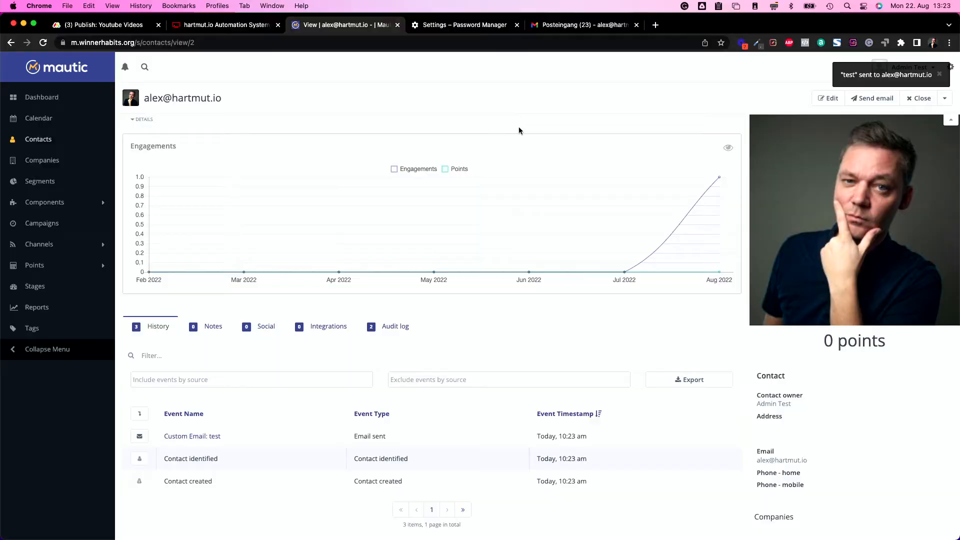
{"action": "left_click", "coordinate": [582, 25]}
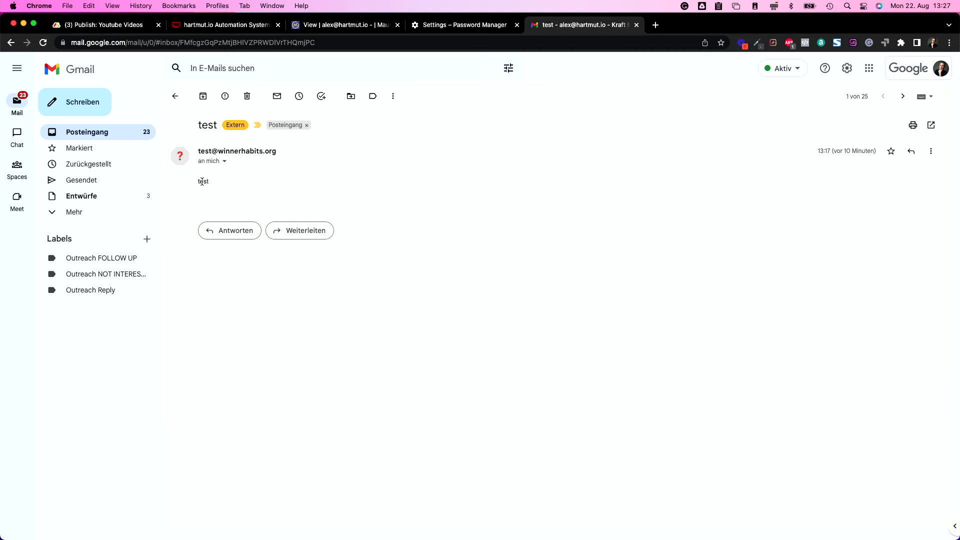
- Open the 'test' message from Mautic in Gmail and select its body text
{"action": "double_click", "coordinate": [202, 181]}
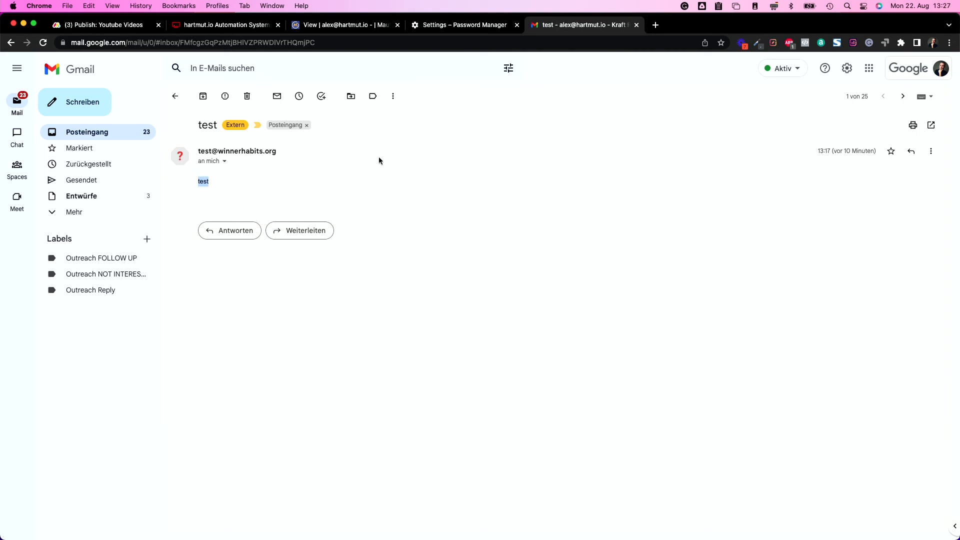